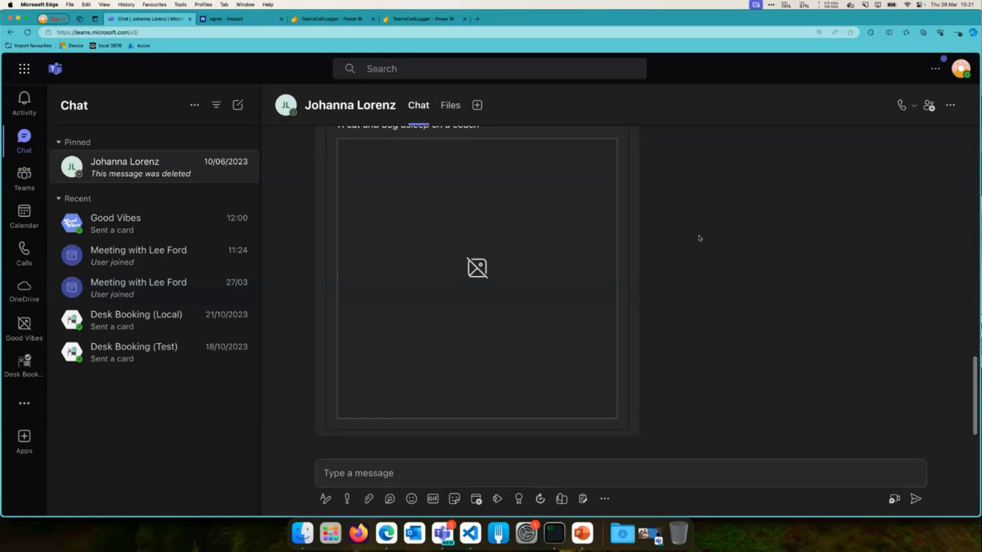
pyautogui.moveTo(895, 84)
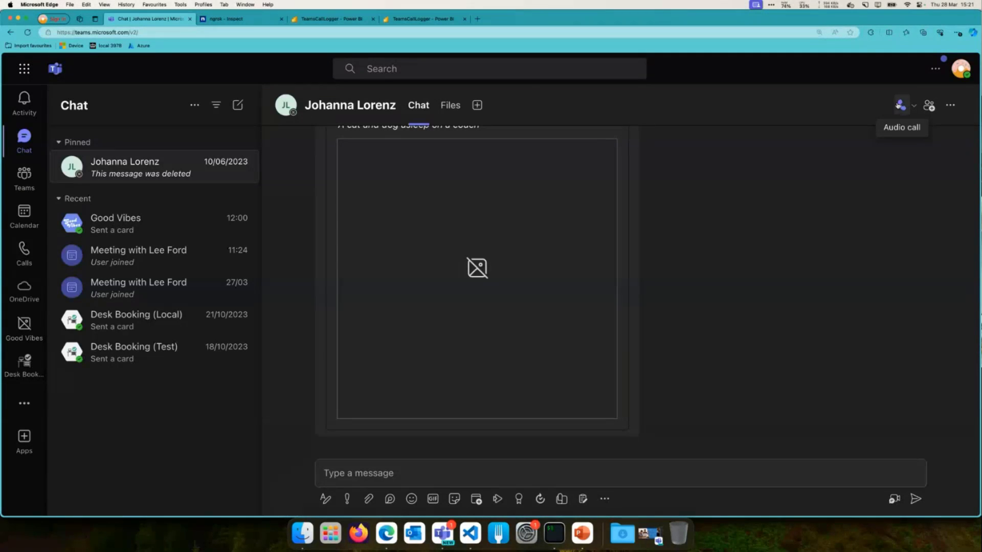
# Start an audio call to Johanna Lorenz from the chat, then leave it.
pyautogui.click(899, 104)
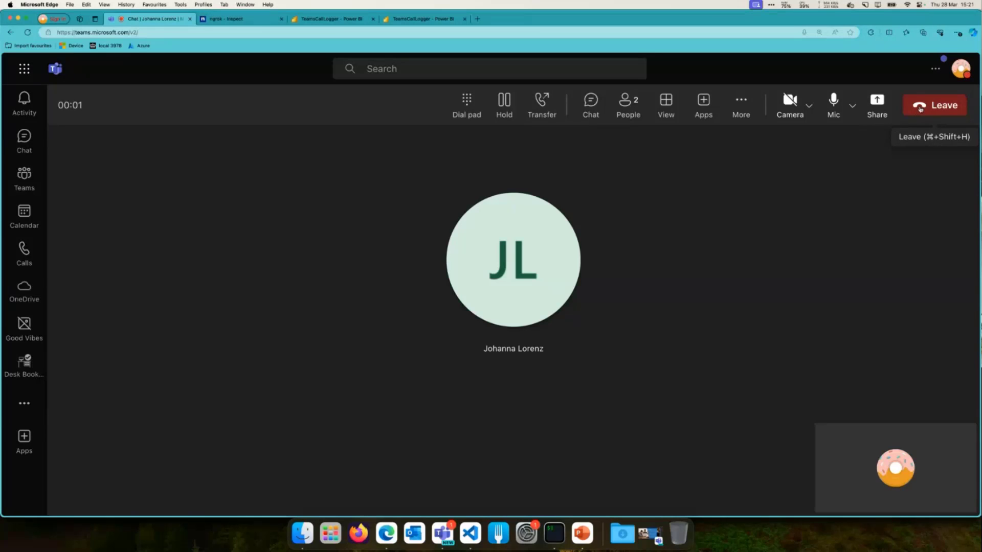
pyautogui.click(935, 105)
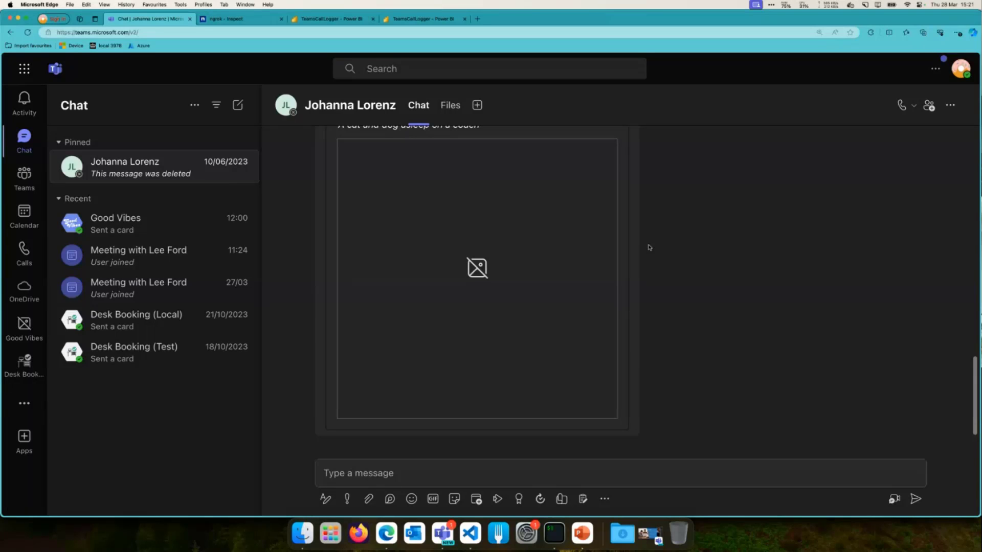
# In the ngrok inspector, view the validation request, then the call-record POST /api/subscriptionNotification.
pyautogui.click(235, 18)
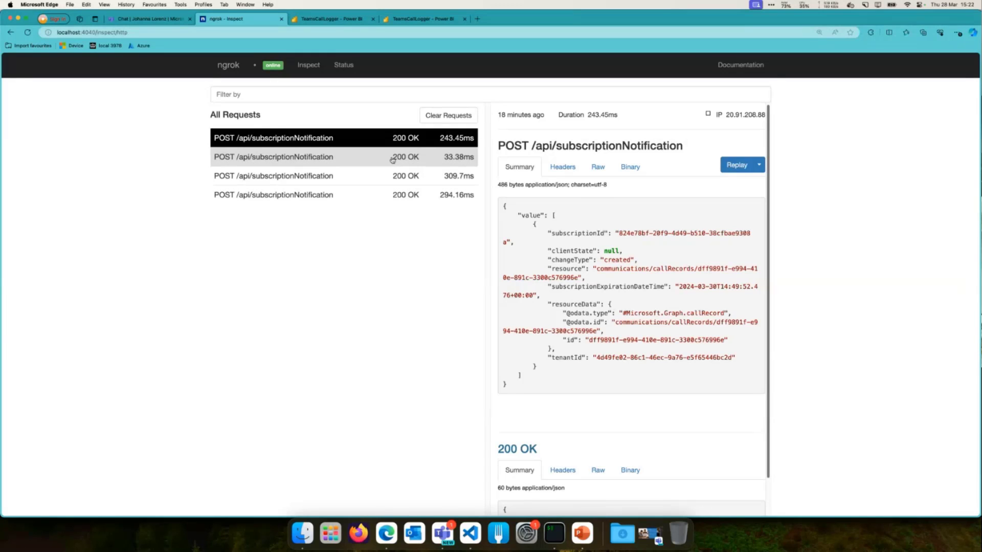
pyautogui.click(273, 157)
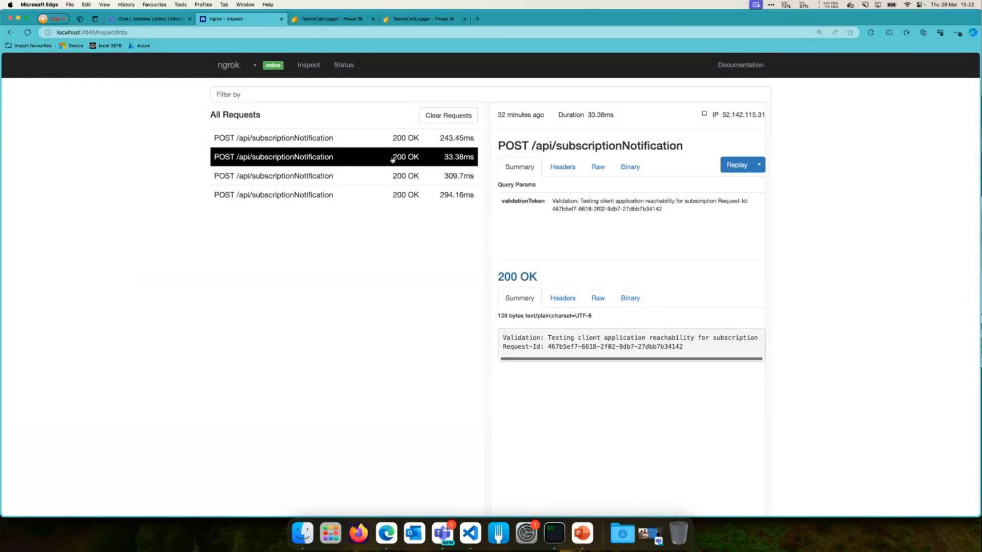
pyautogui.moveTo(552, 204)
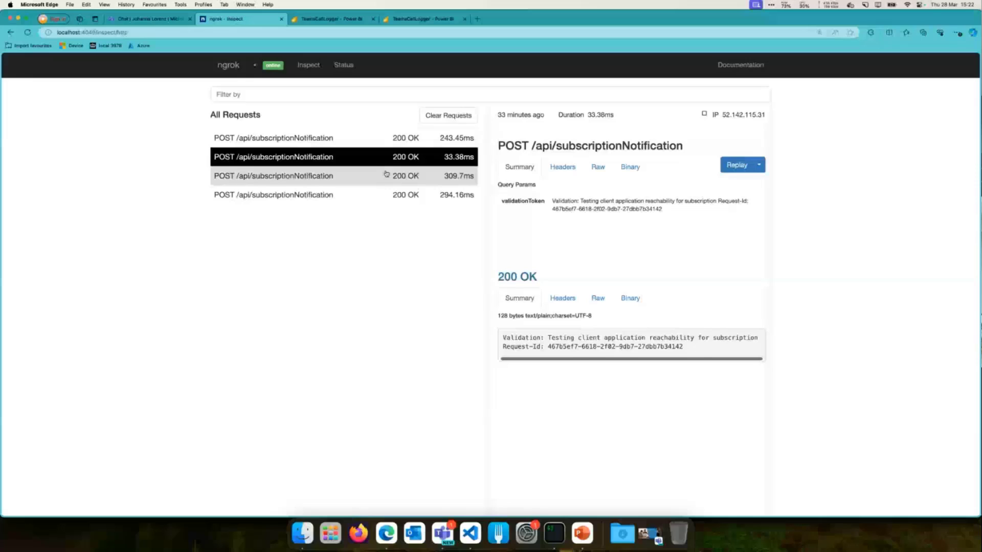
pyautogui.click(273, 138)
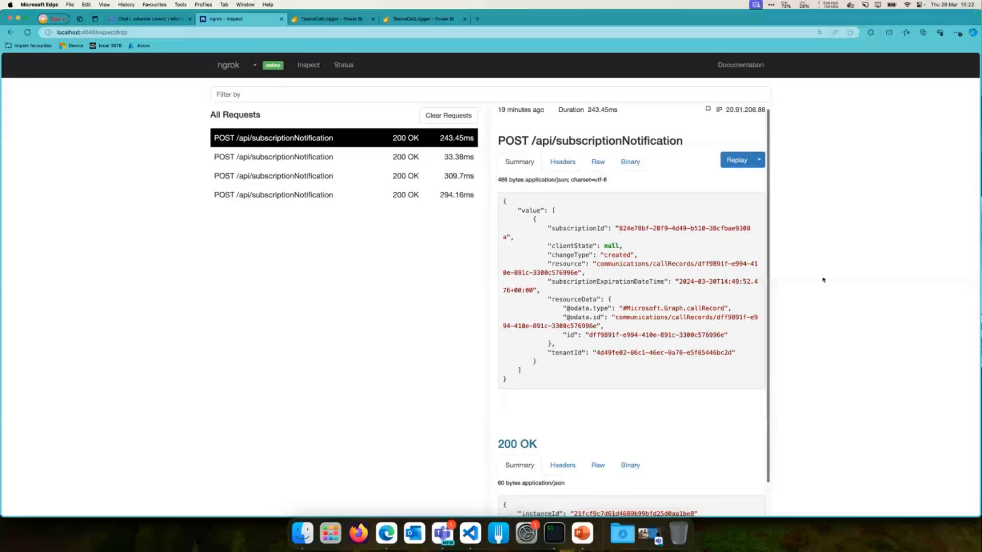
pyautogui.moveTo(712, 310)
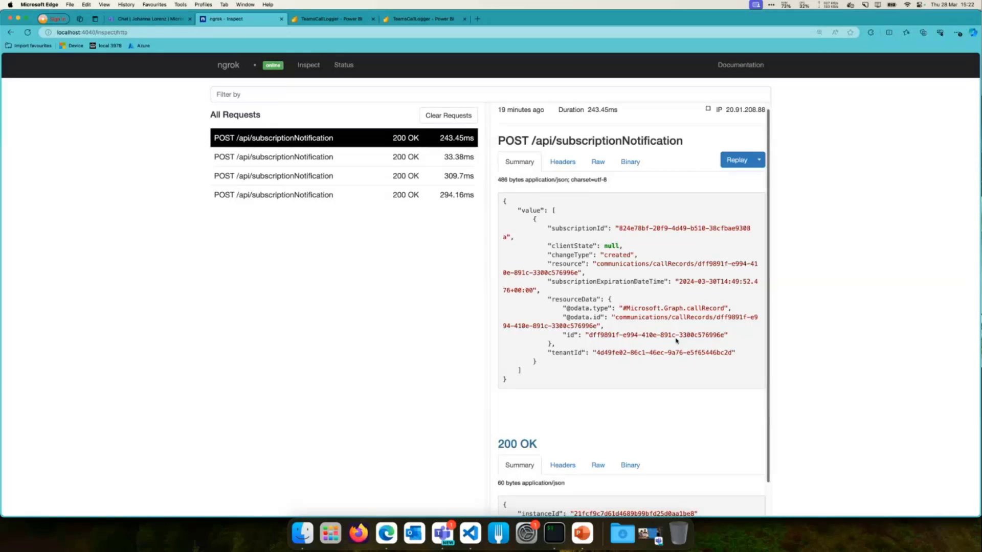
pyautogui.moveTo(673, 335)
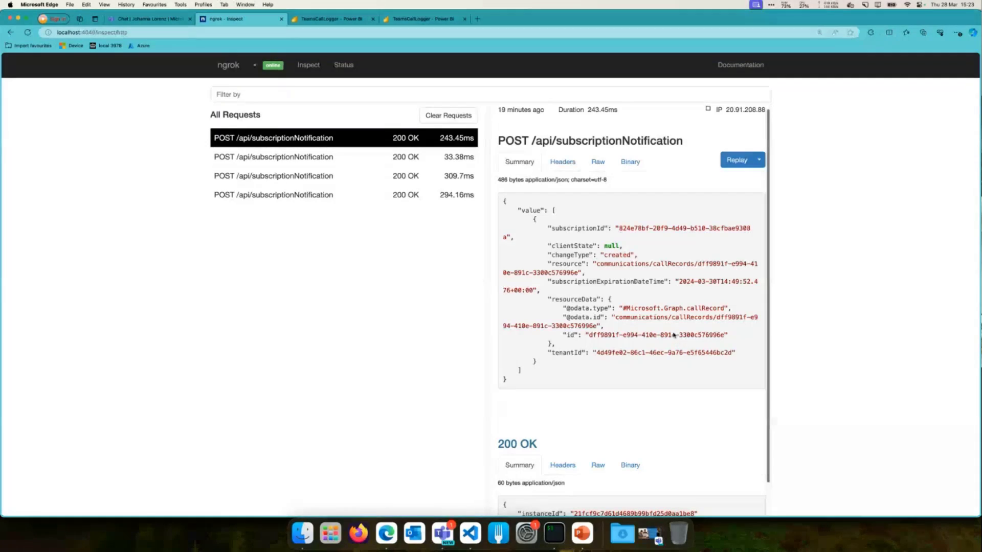
pyautogui.moveTo(665, 326)
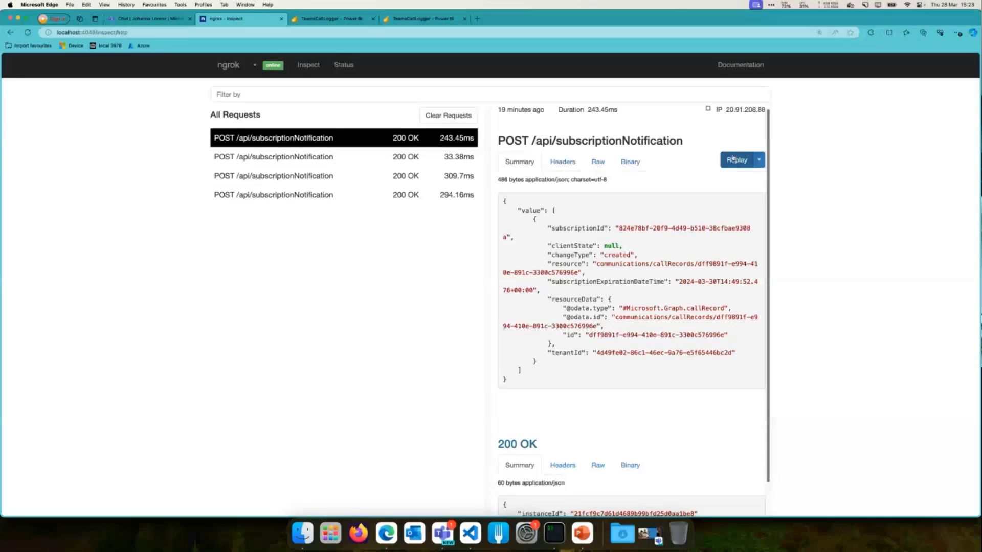
# Replay the call-record notification and select the new replayed request.
pyautogui.click(736, 159)
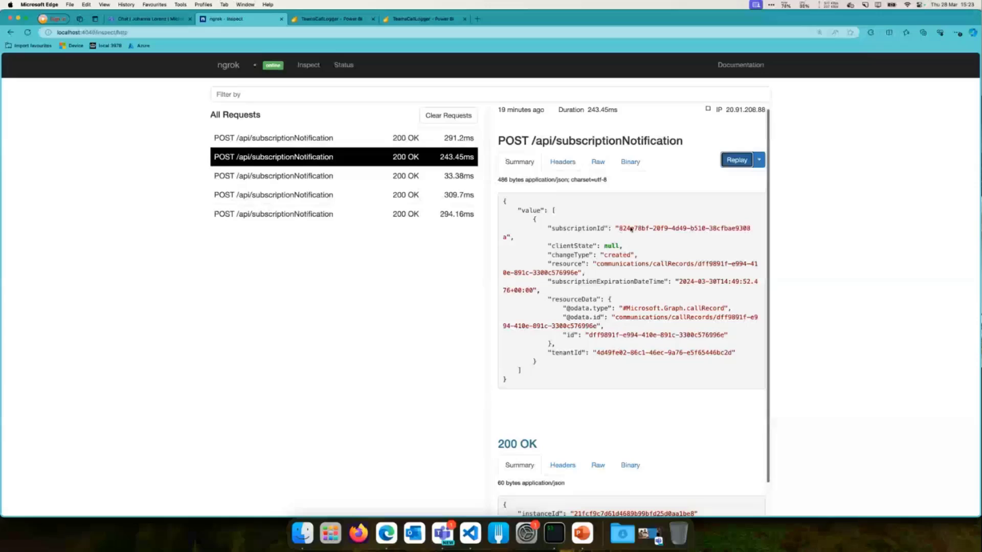
pyautogui.click(736, 159)
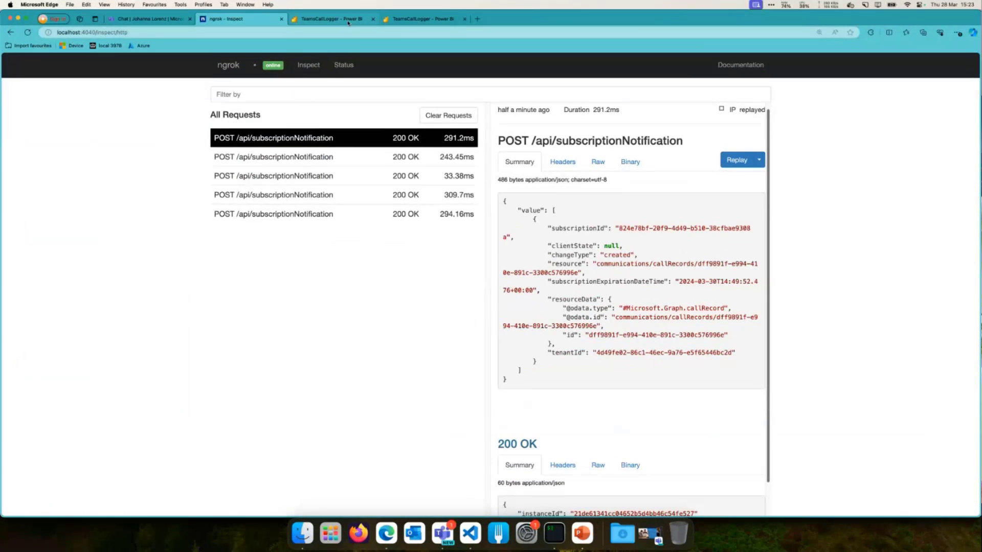
# Open the new dff9891f call record in TeamsCallLogger's calls container and scroll through it.
pyautogui.click(332, 19)
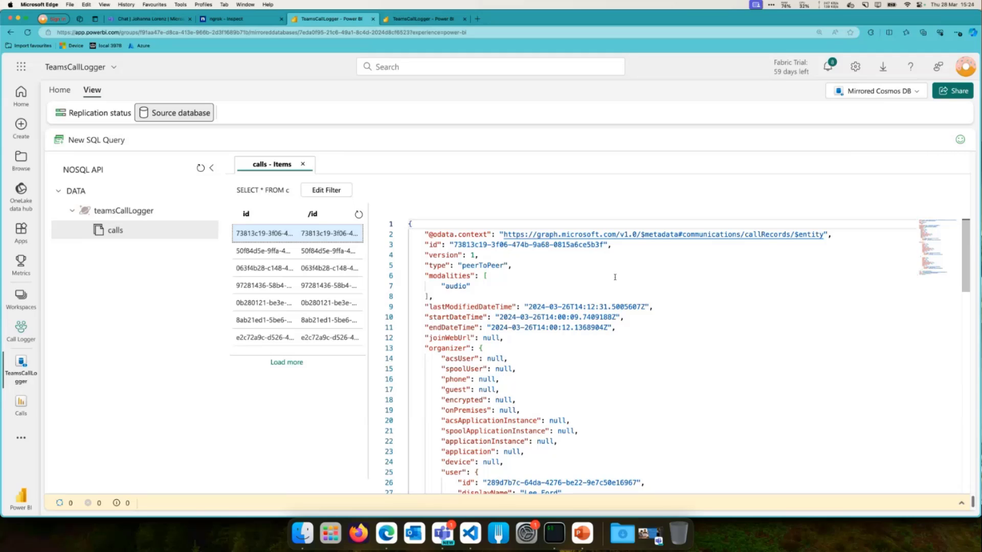
pyautogui.moveTo(543, 262)
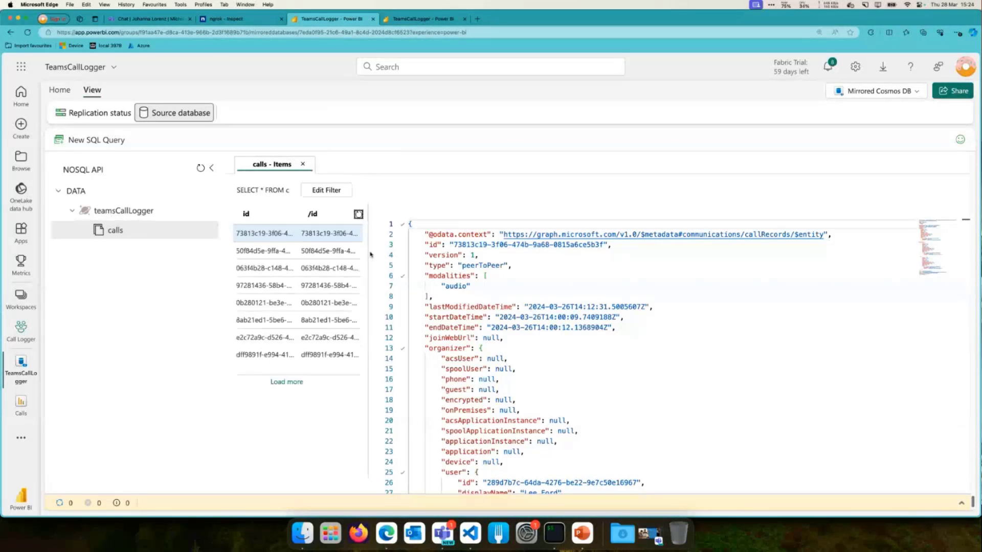
pyautogui.click(262, 354)
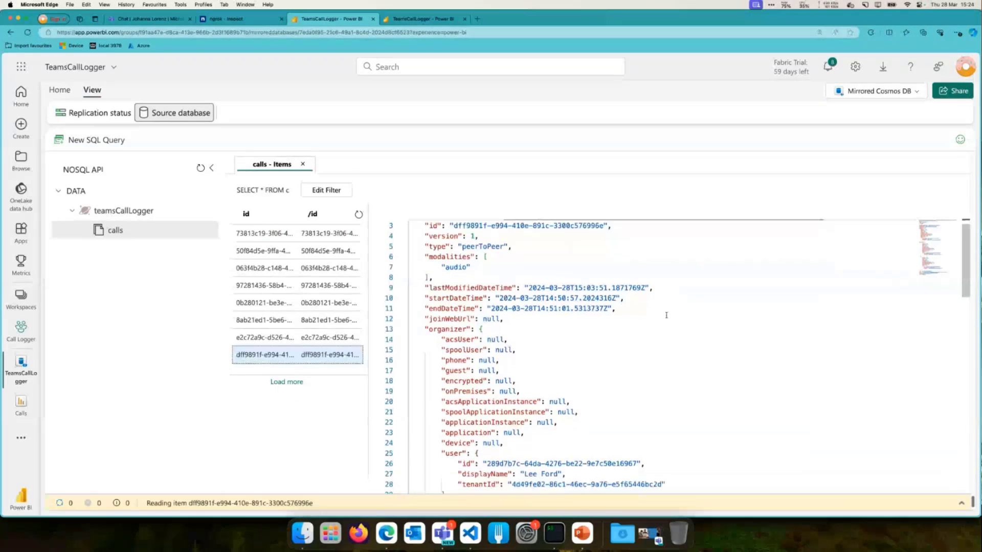
pyautogui.scroll(-3)
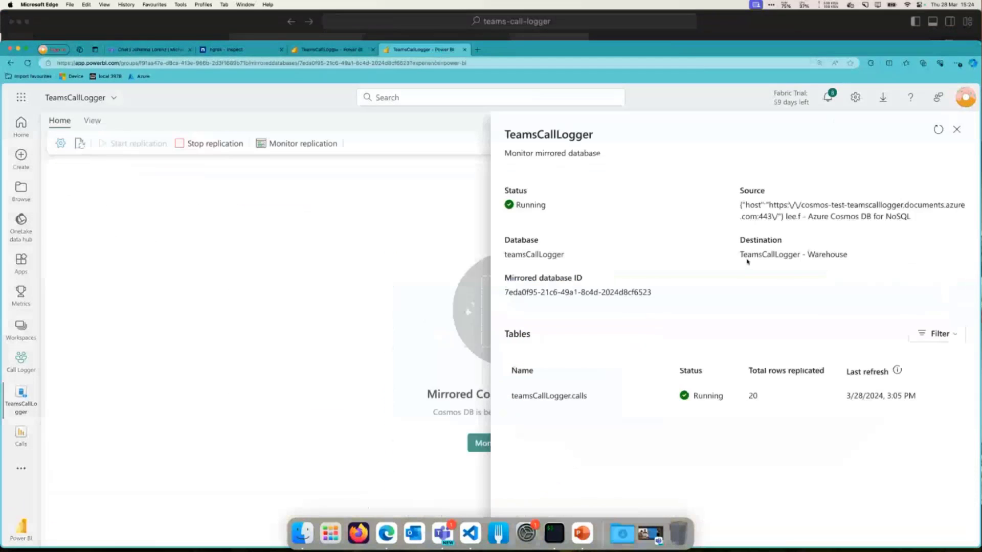
pyautogui.moveTo(86, 376)
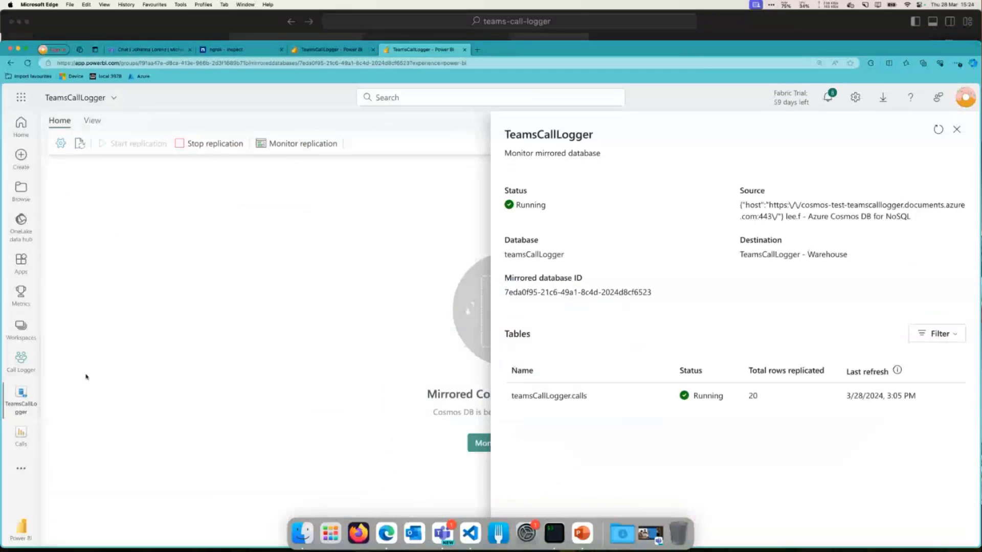
# Open Monitor replication for TeamsCallLogger to see the calls table with 20 rows.
pyautogui.click(957, 129)
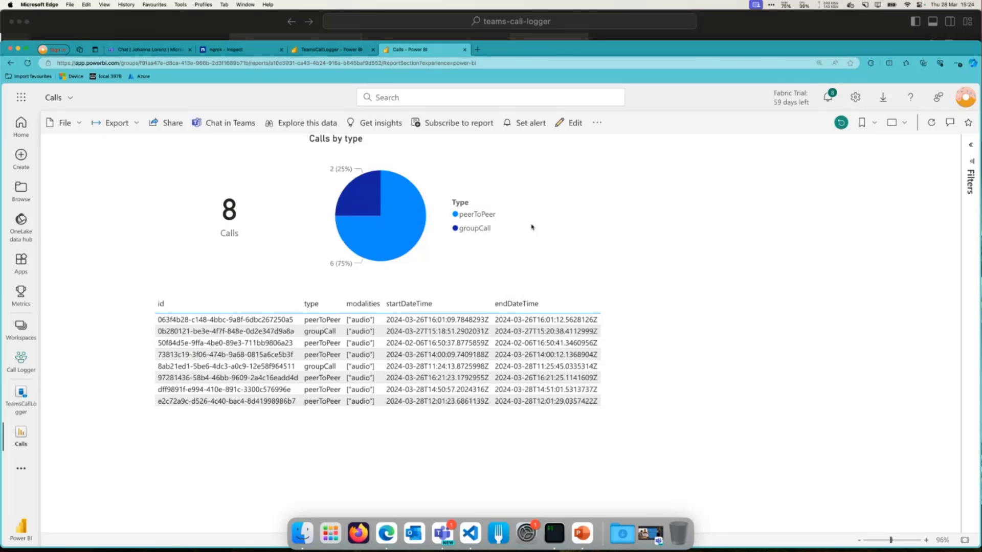
pyautogui.moveTo(620, 275)
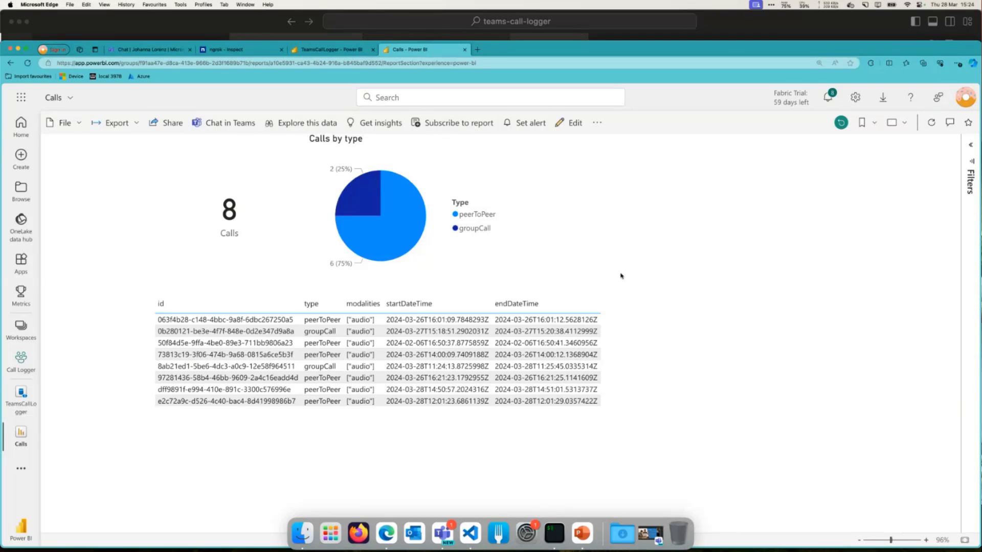
pyautogui.moveTo(441, 533)
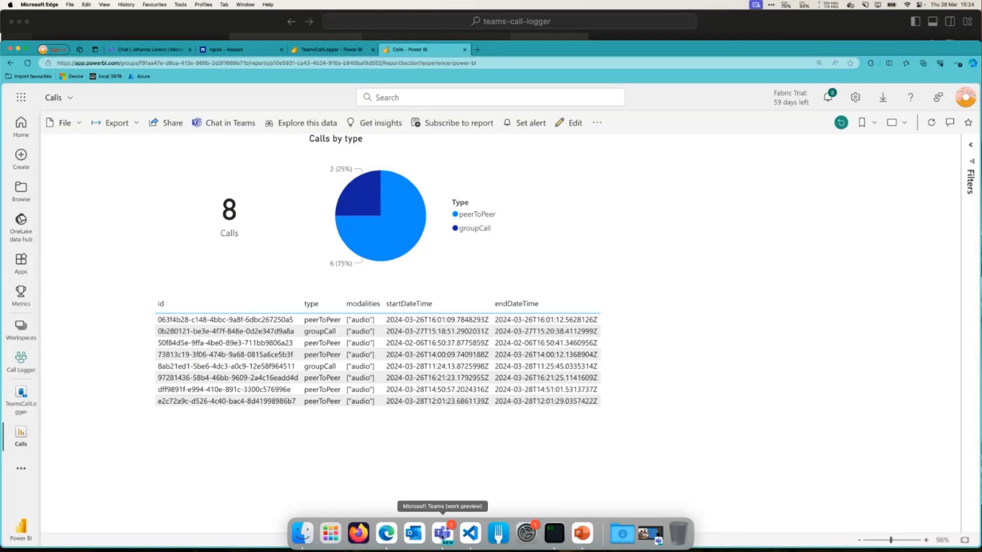
pyautogui.moveTo(470, 533)
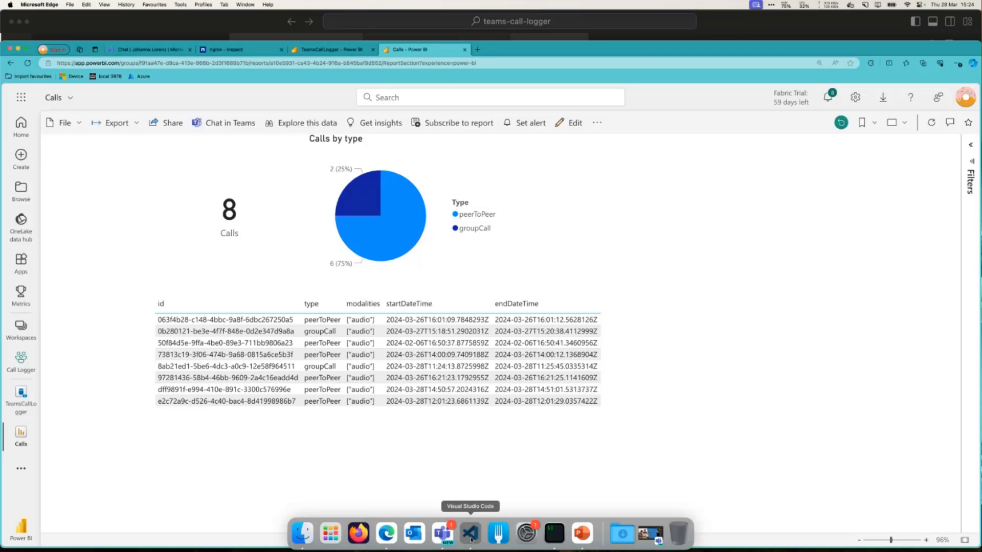
# Show subscriptionManager.ts, jump to getSubscriptions in graph.ts, and return.
pyautogui.click(469, 533)
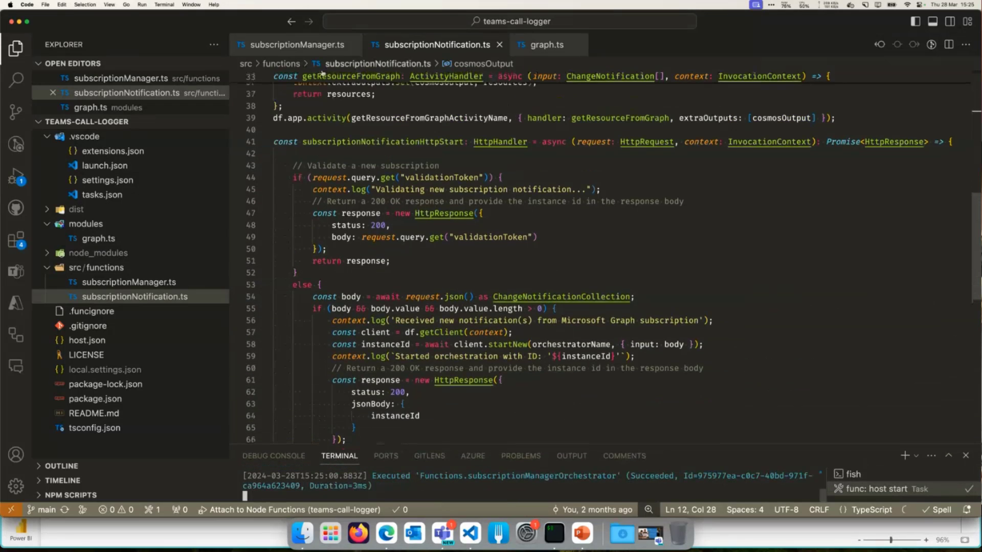
pyautogui.click(294, 44)
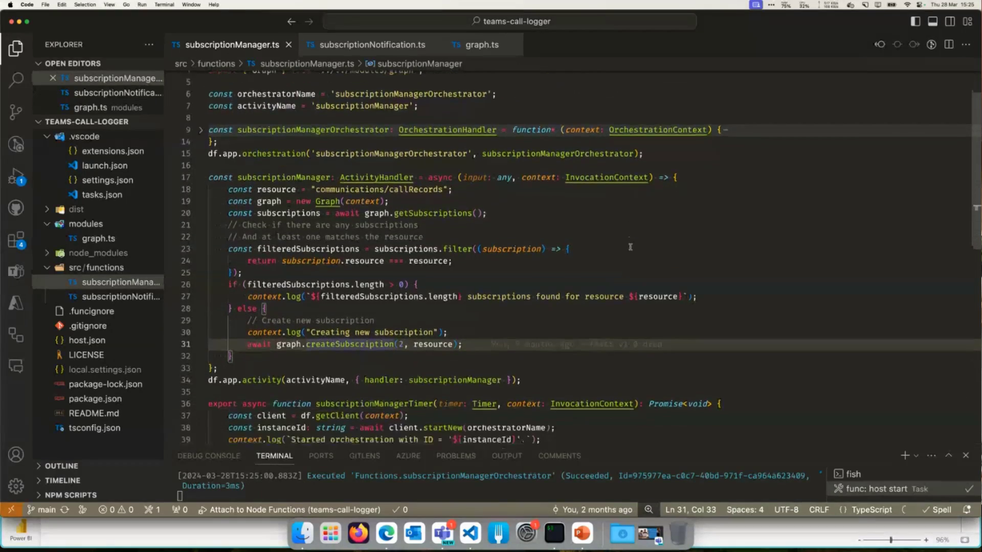
pyautogui.scroll(-3)
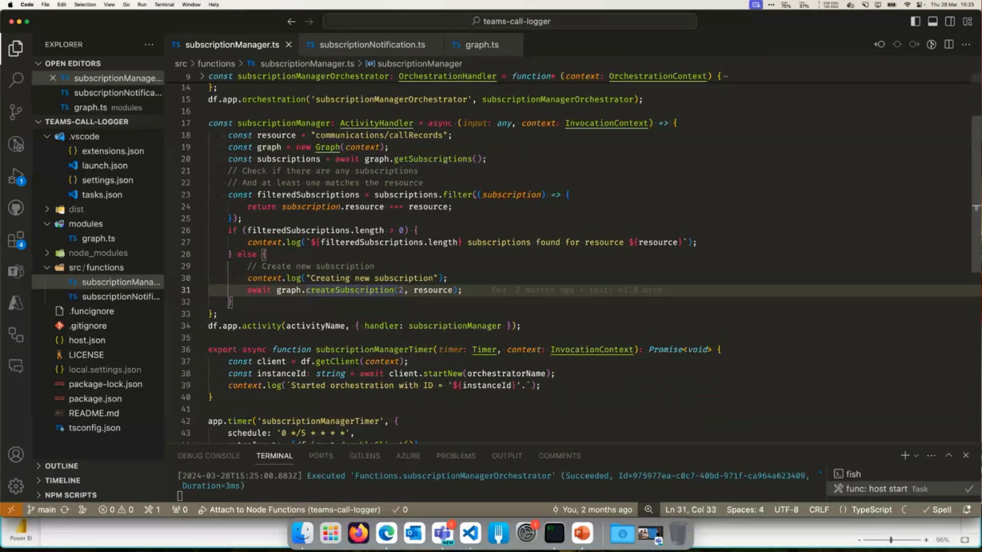
pyautogui.moveTo(434, 159)
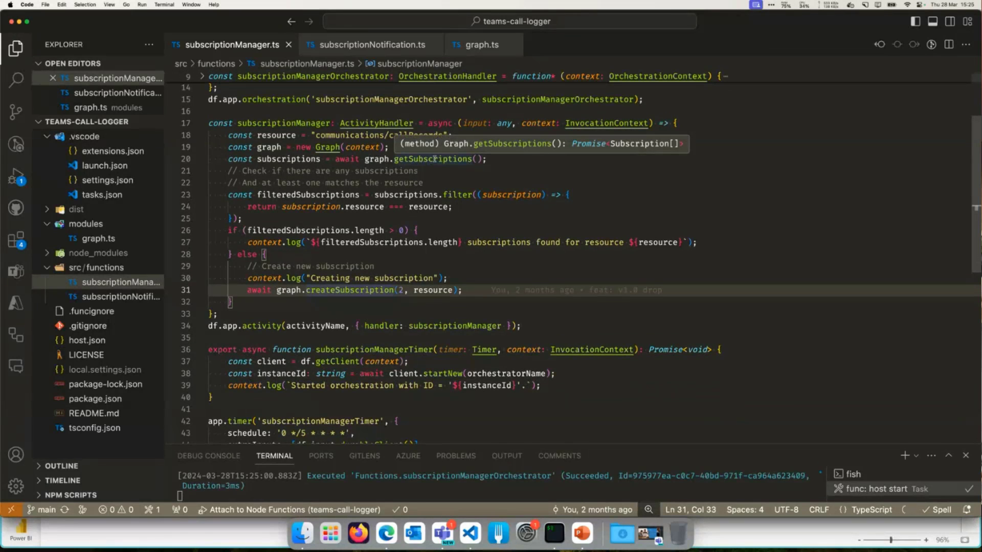
pyautogui.click(483, 44)
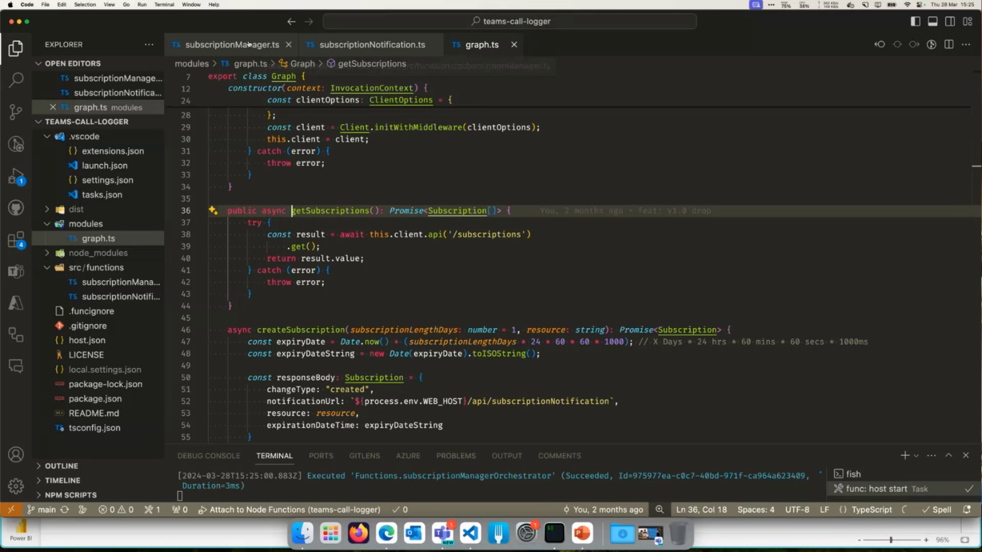
pyautogui.click(230, 45)
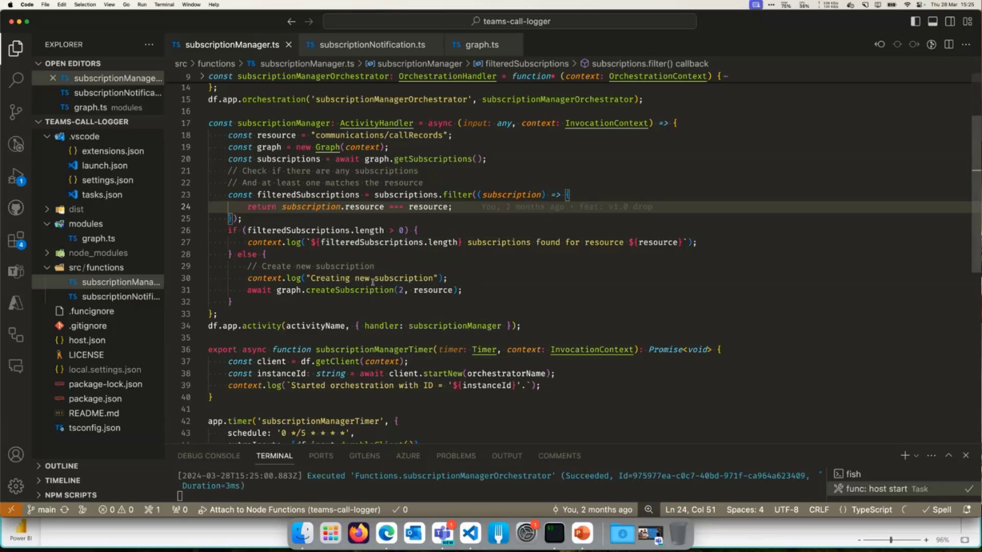
pyautogui.moveTo(371, 290)
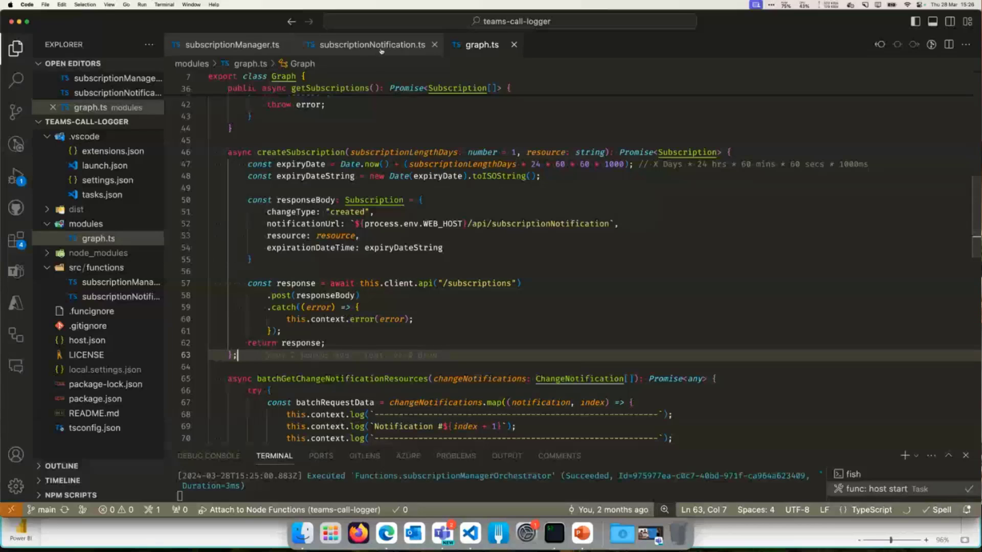
# Scroll subscriptionNotification.ts through the cosmosOutput and subscriptionNotificationOrchestrator code.
pyautogui.click(372, 45)
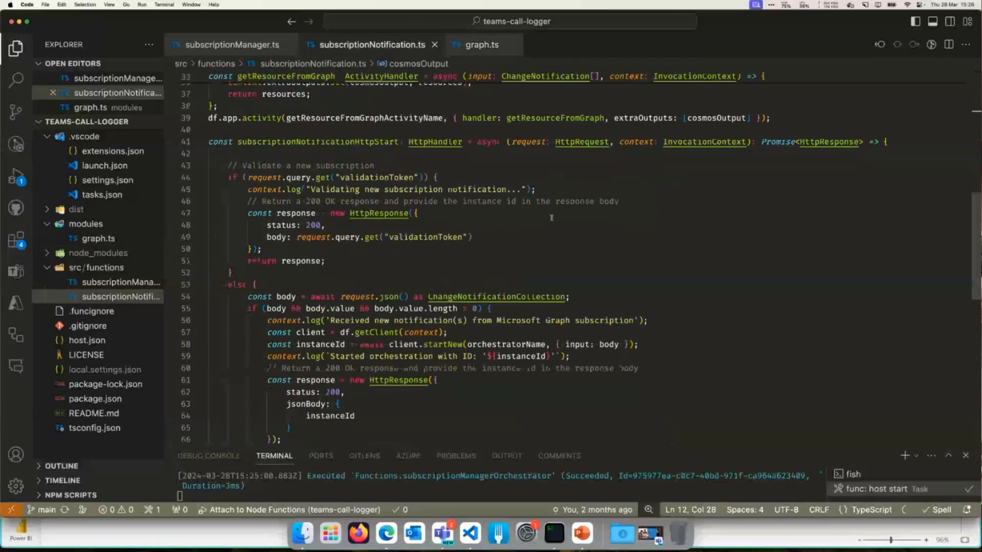
pyautogui.scroll(-3)
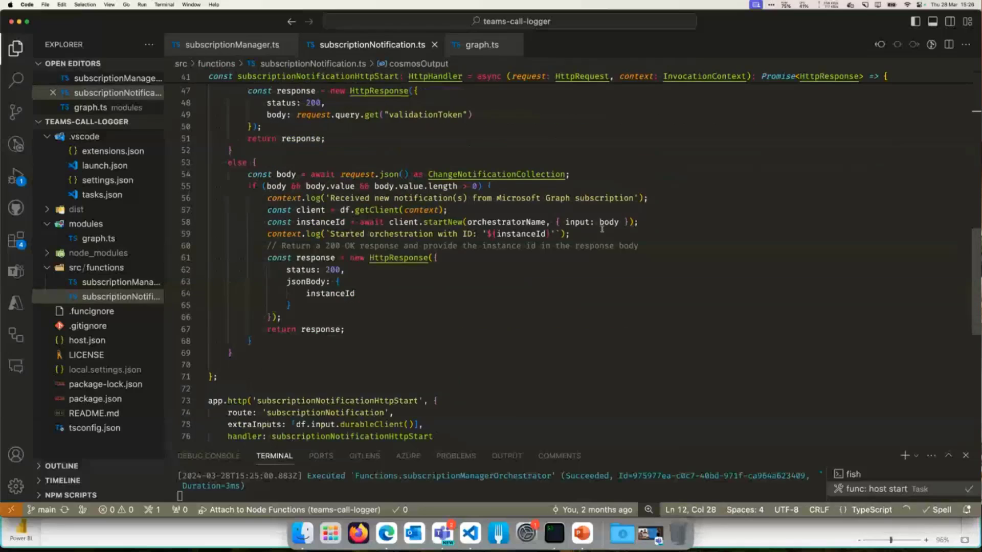
pyautogui.scroll(-3)
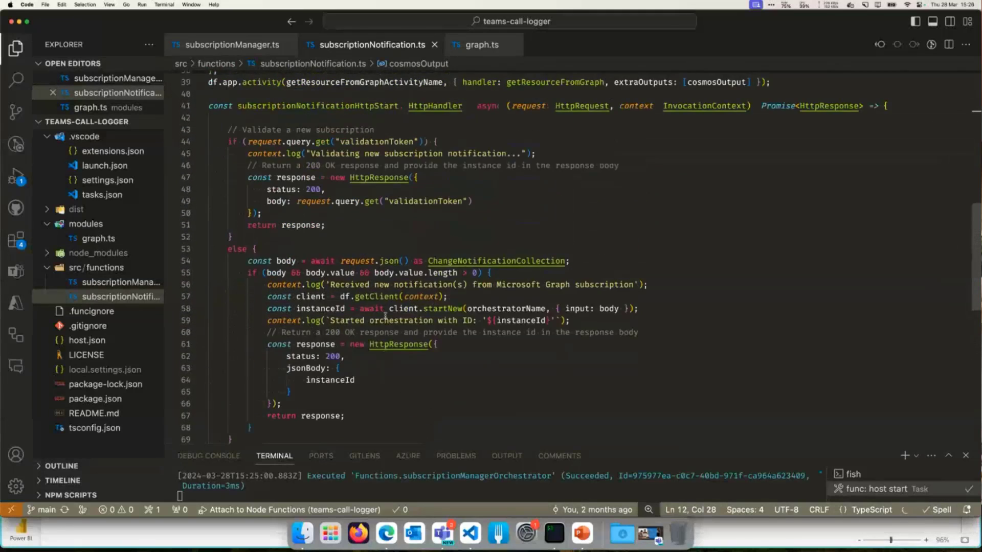
pyautogui.scroll(-3)
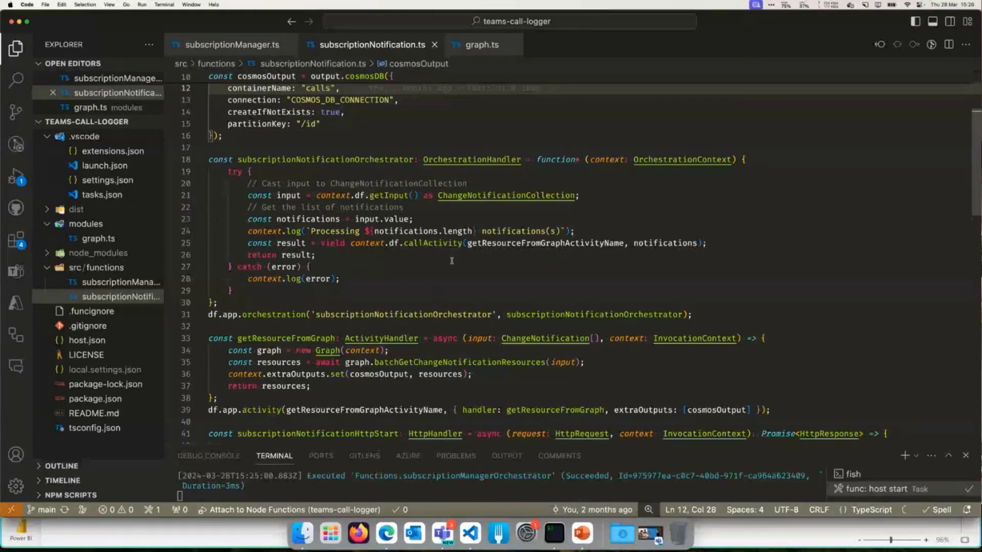
pyautogui.moveTo(432, 243)
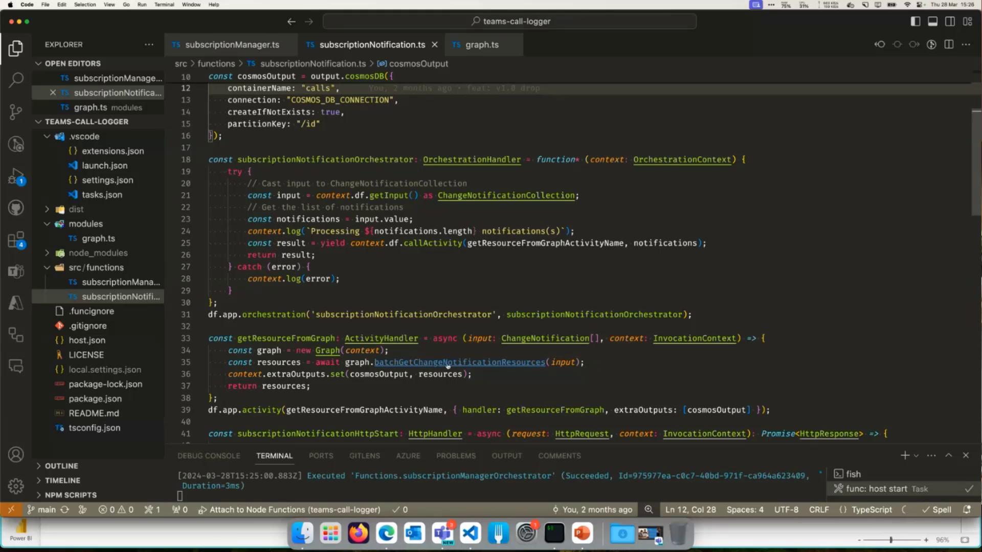
# Jump to batchGetChangeNotificationResources in graph.ts and scroll through the batch request code.
pyautogui.click(480, 45)
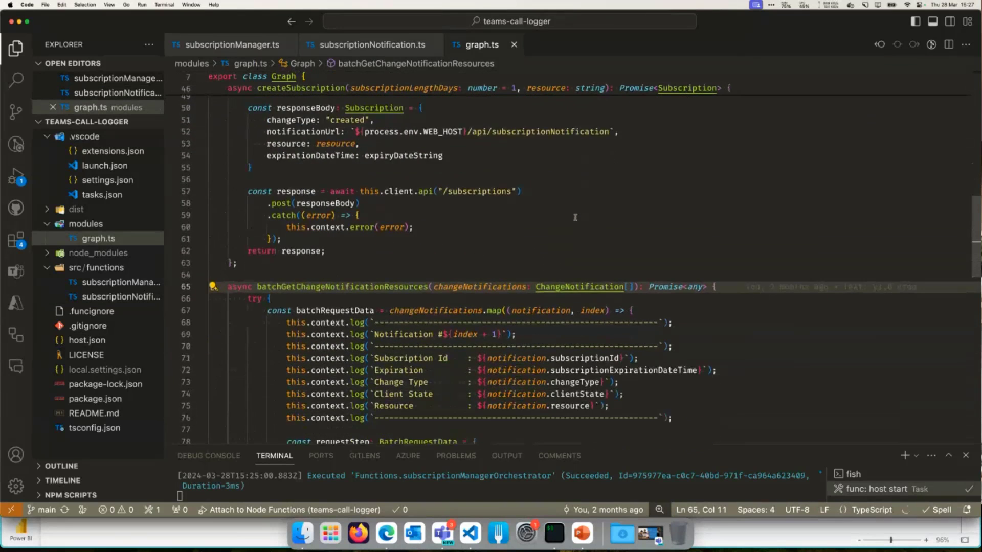
pyautogui.scroll(-3)
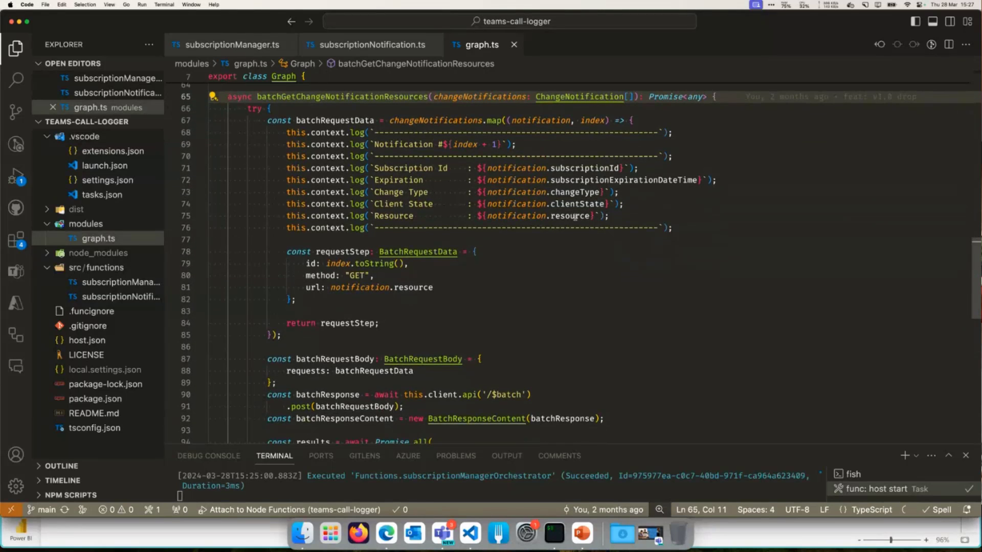
pyautogui.moveTo(572, 216)
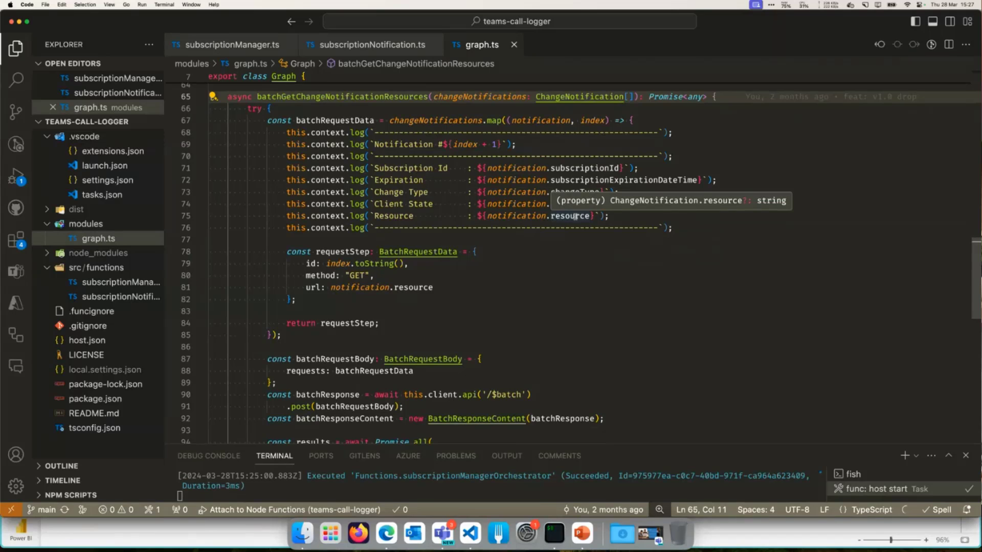
pyautogui.moveTo(571, 146)
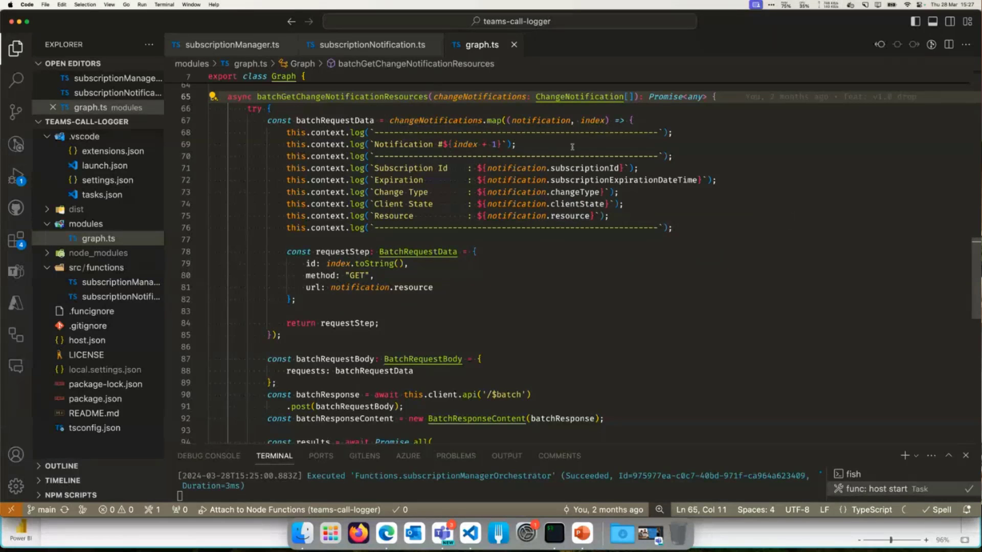
pyautogui.moveTo(488, 256)
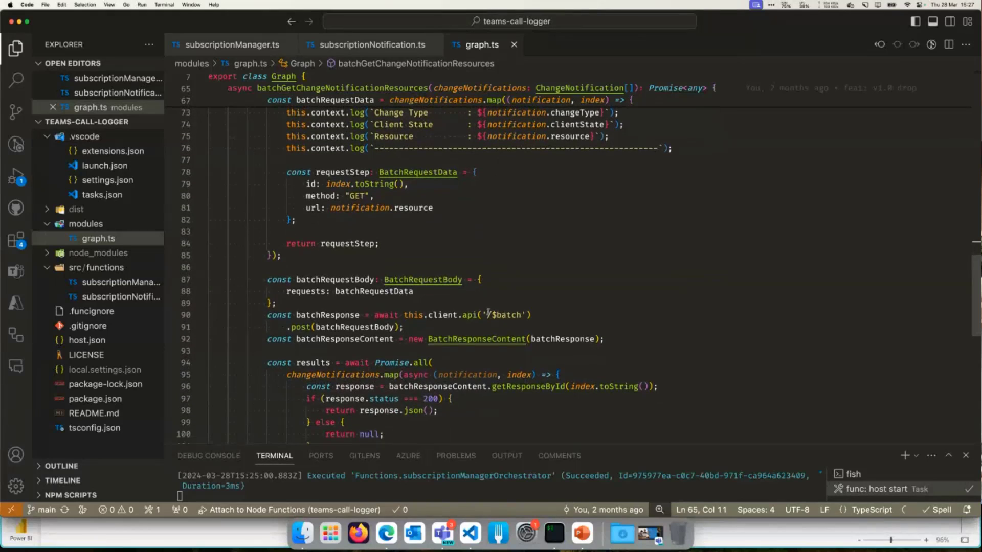
pyautogui.scroll(-3)
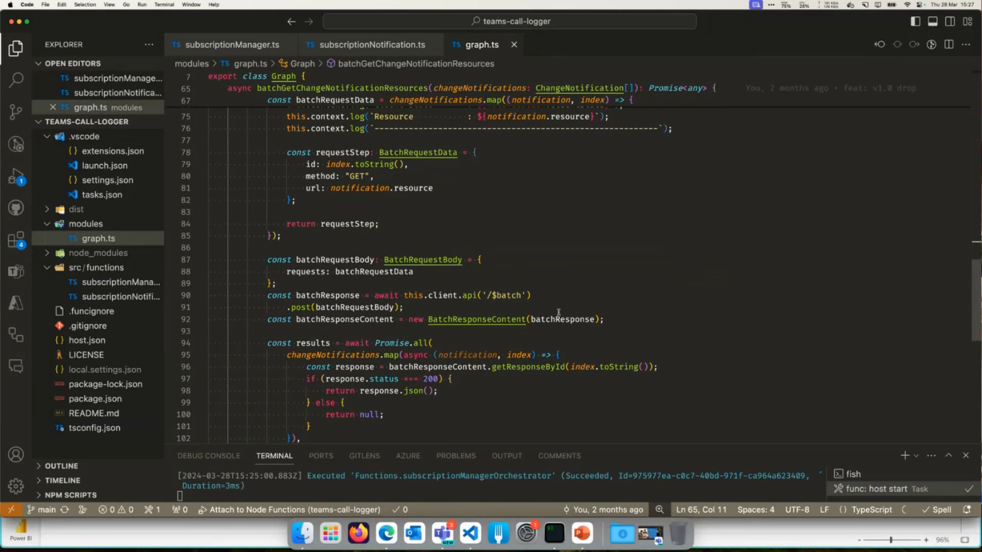
pyautogui.moveTo(585, 302)
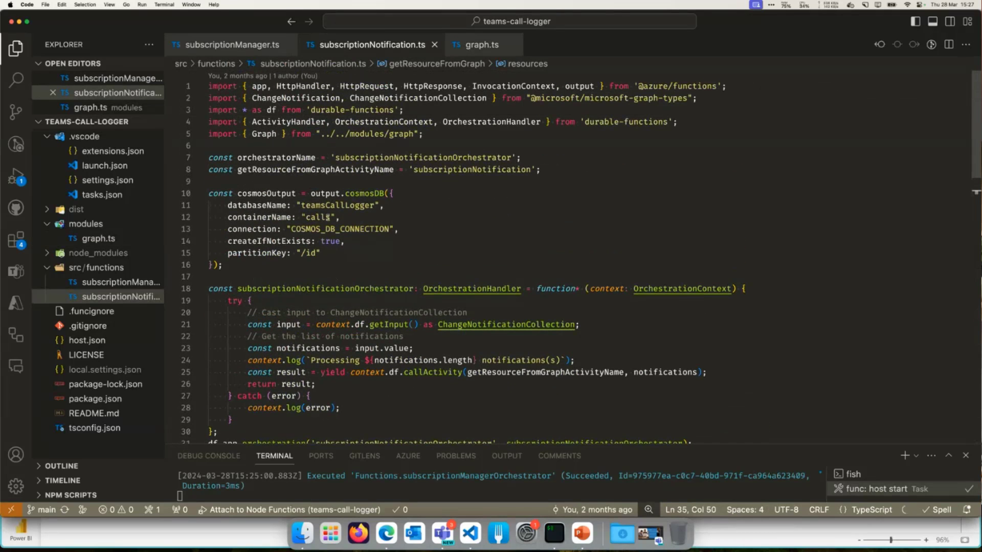
pyautogui.moveTo(297, 232)
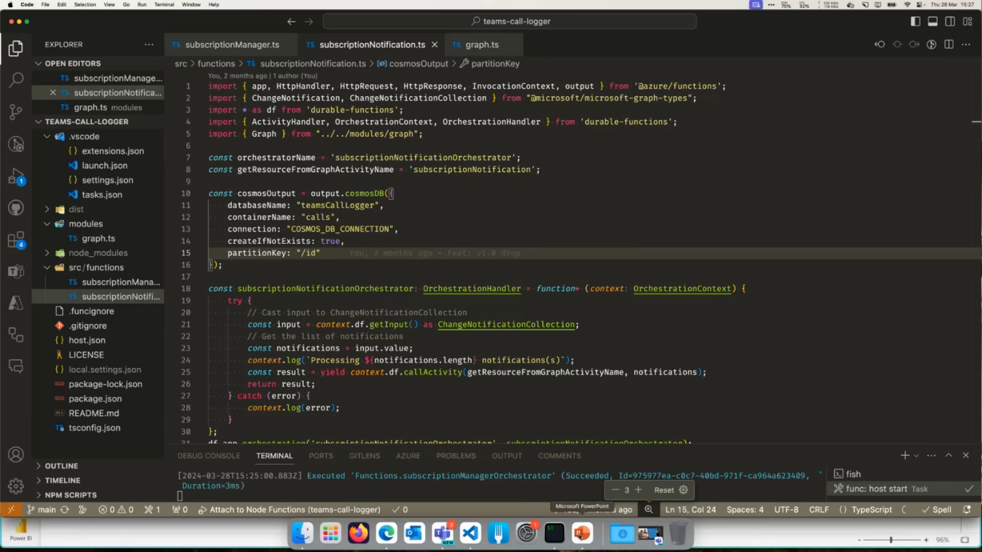
# Switch to the presentation showing the Notification example-logs slide.
pyautogui.click(580, 533)
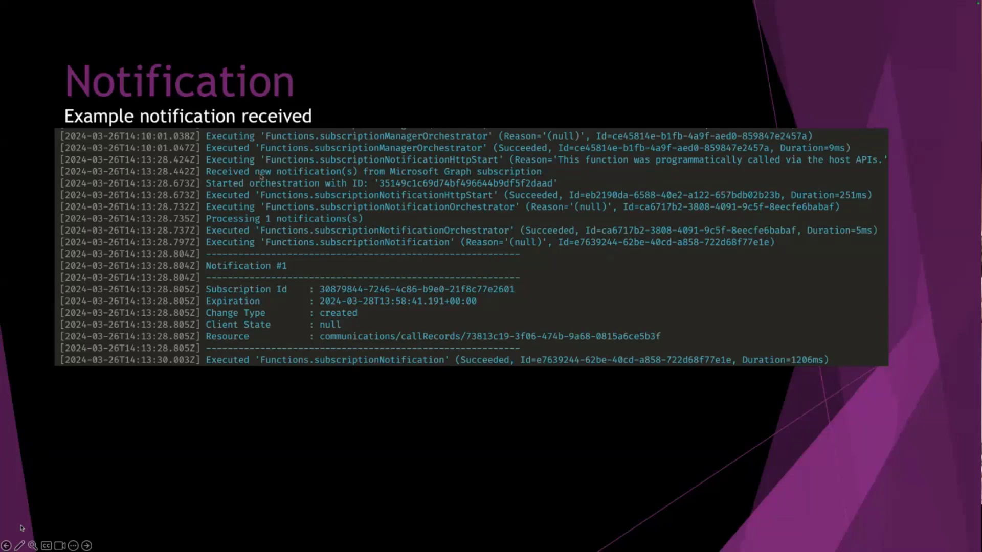
pyautogui.moveTo(356, 199)
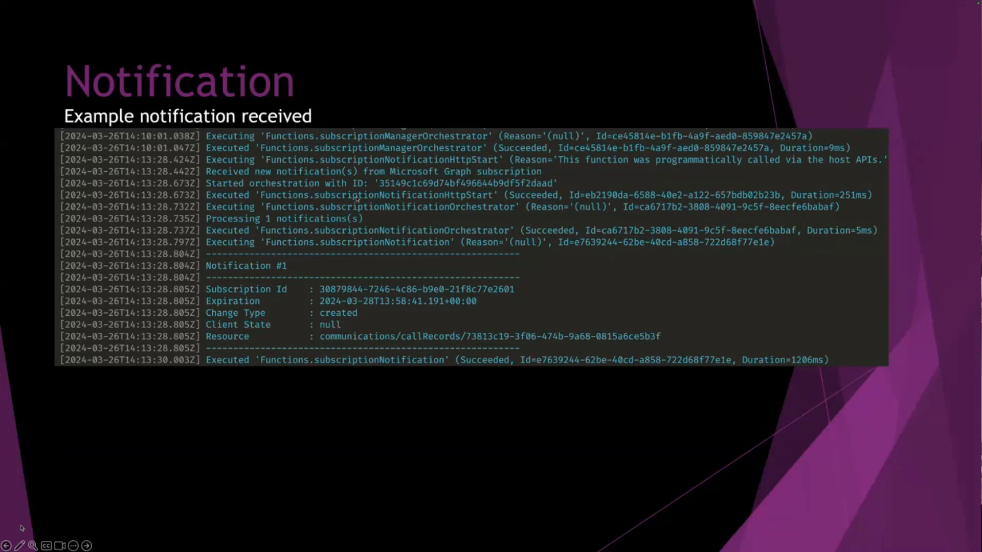
pyautogui.moveTo(440, 215)
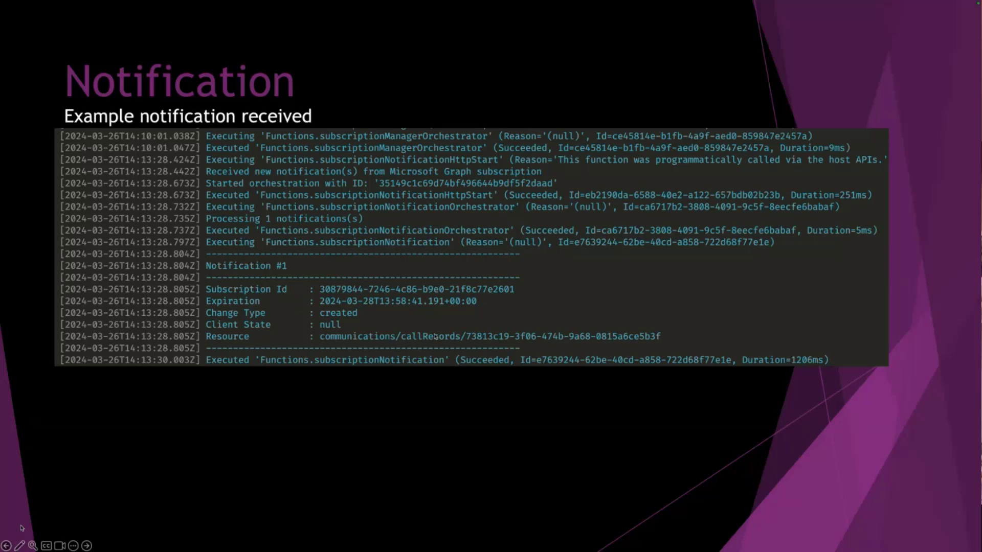
pyautogui.moveTo(413, 338)
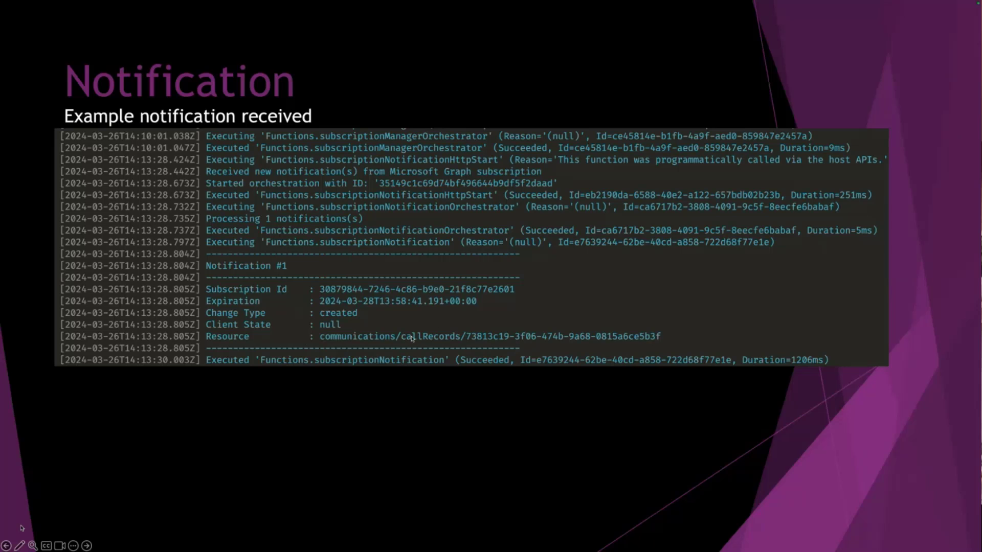
# Advance to the Thank you slide with the teams-call-logger GitHub link and QR code.
pyautogui.press('Right')
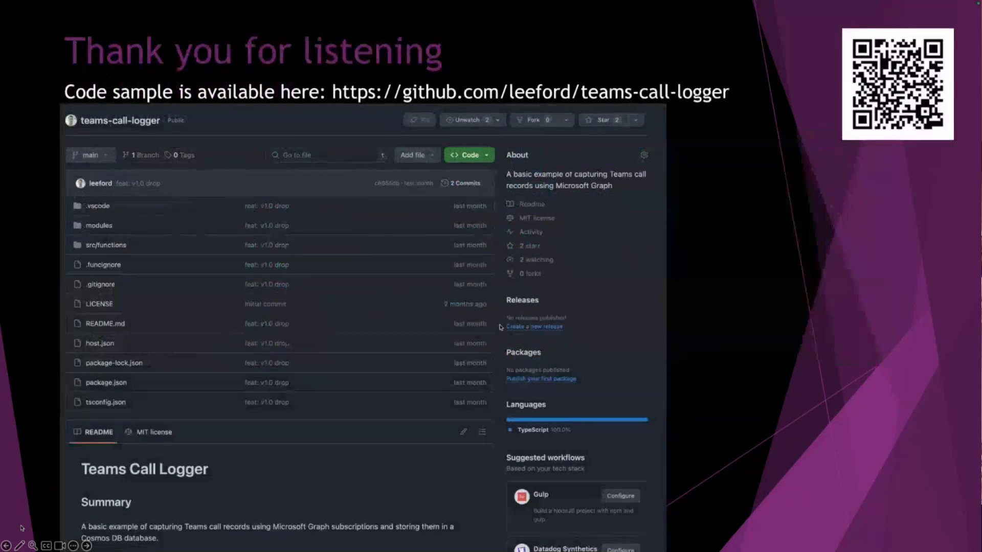